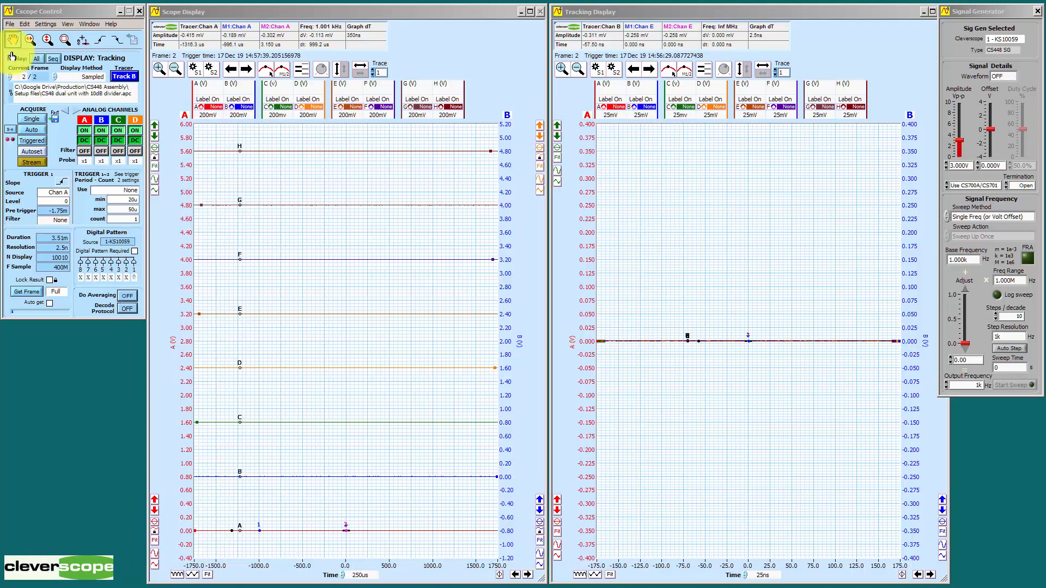
# Step: Drop down the Settings menu of the Cscope Control window
pyautogui.click(44, 23)
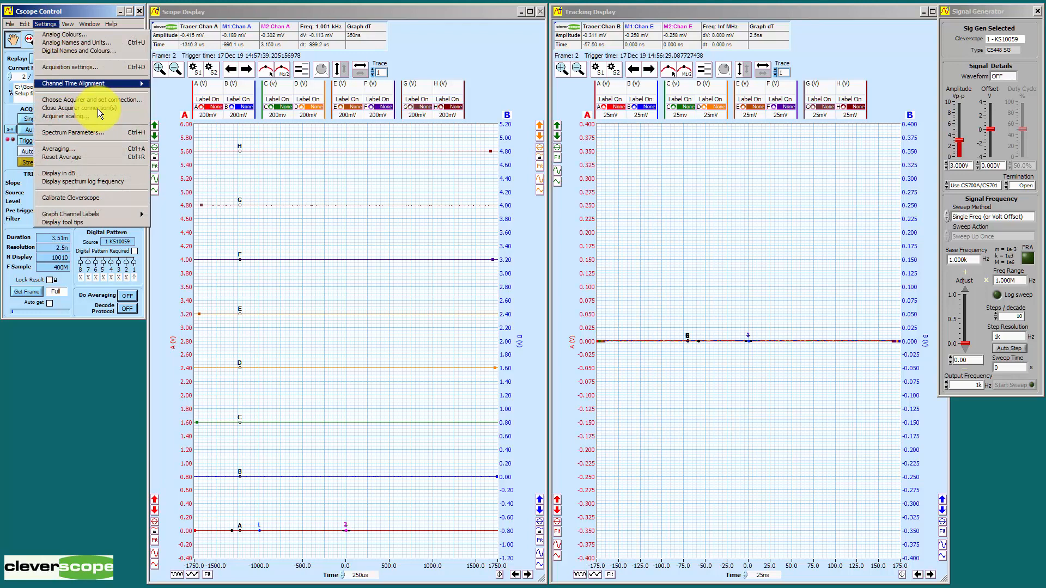
# Step: In Choose Acquirer, mark units KS10059 and KS10062 for use together
pyautogui.click(92, 99)
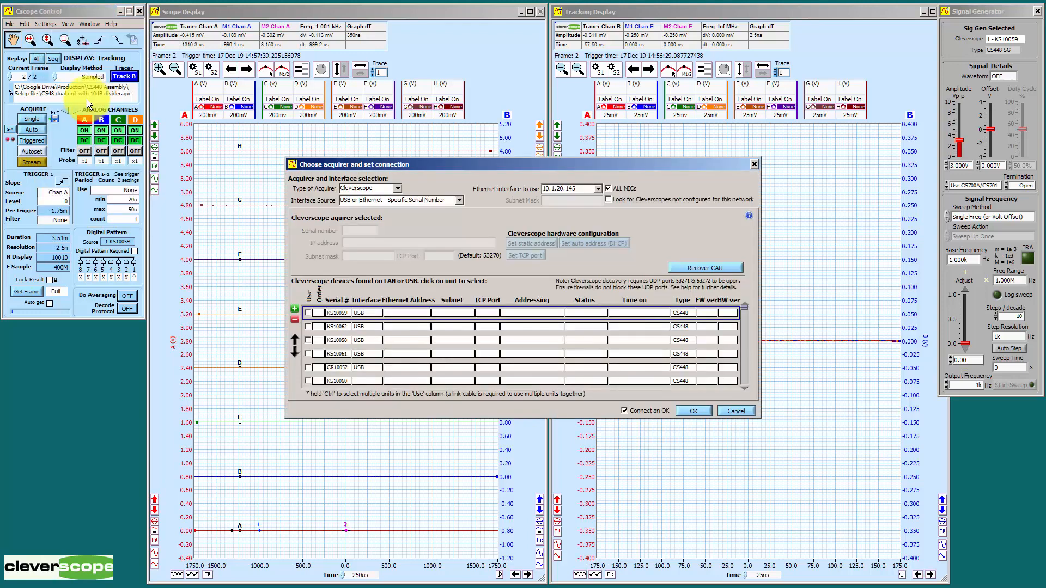
pyautogui.click(337, 313)
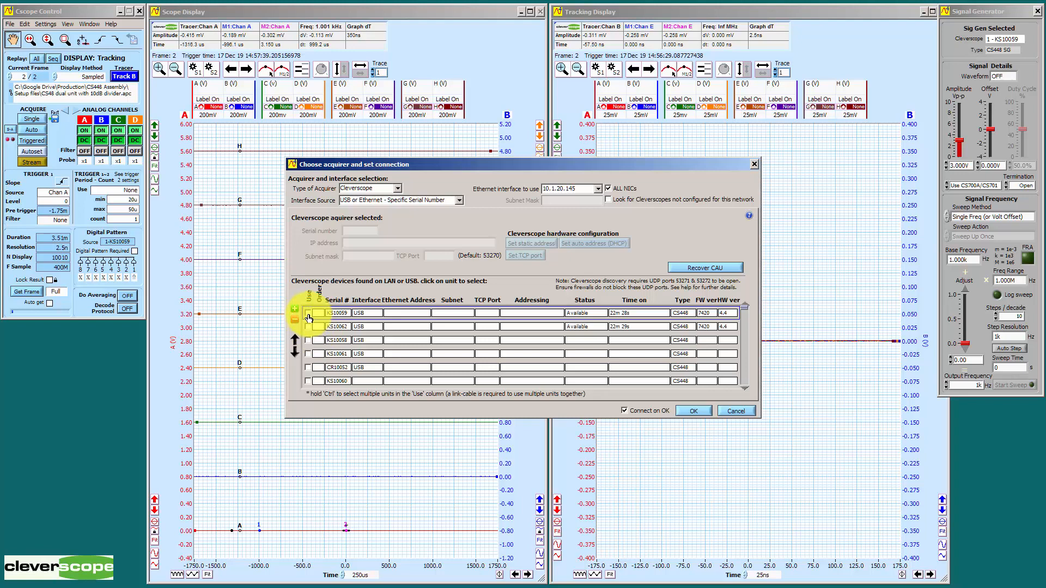
pyautogui.click(307, 313)
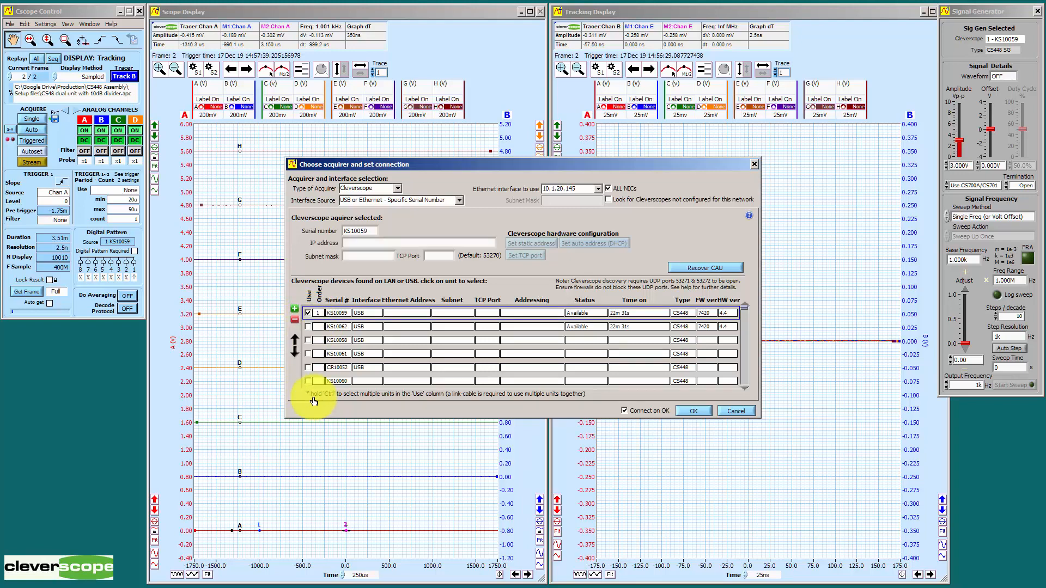
pyautogui.click(307, 325)
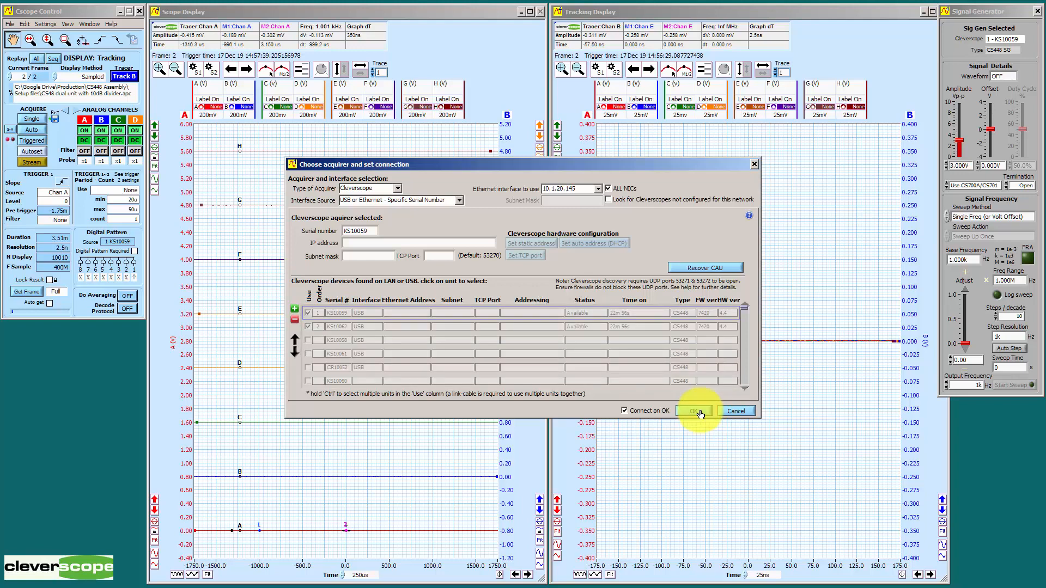
# Step: Confirm the connection to both units and start Auto continuous acquisition
pyautogui.click(692, 411)
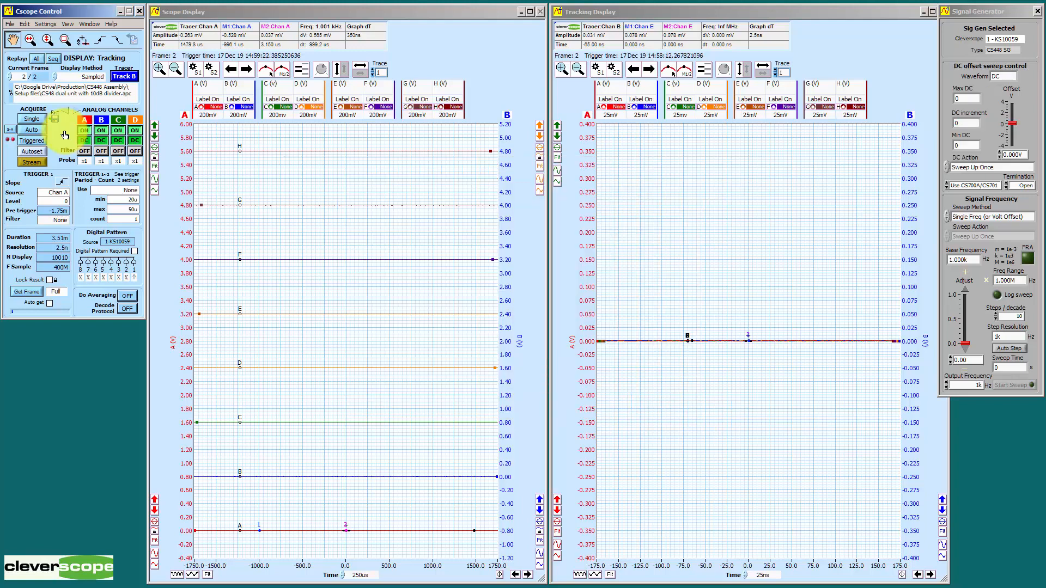
pyautogui.click(31, 119)
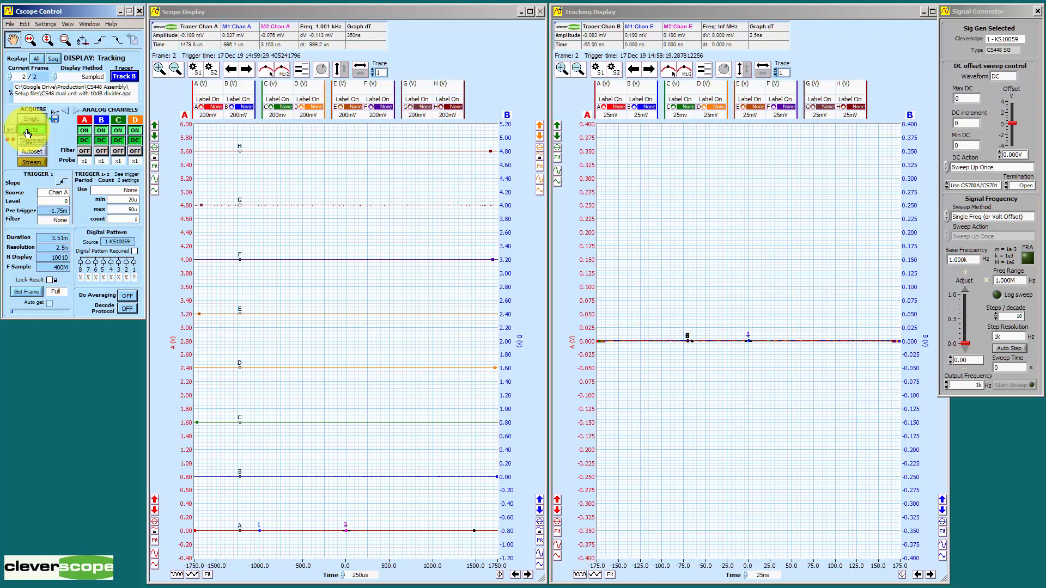
pyautogui.click(31, 130)
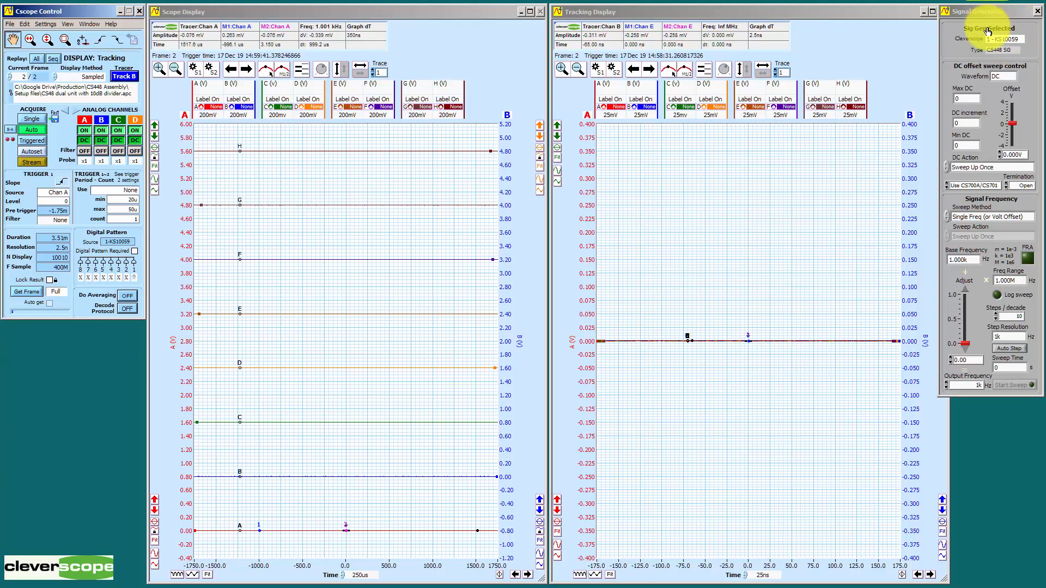
# Step: Set the Signal Generator waveform to square so all eight channels show square waves
pyautogui.click(1014, 75)
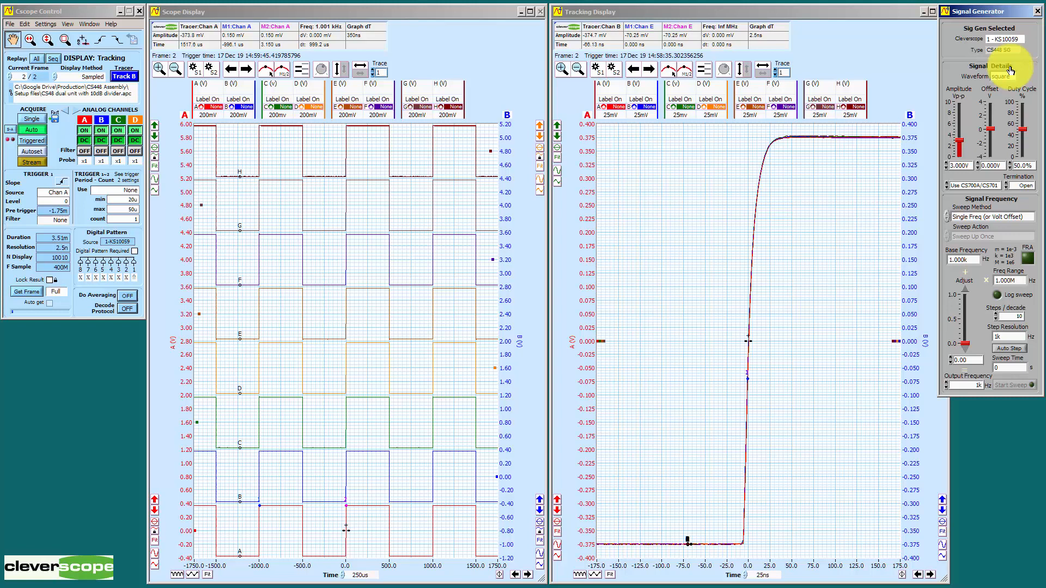
pyautogui.click(1012, 75)
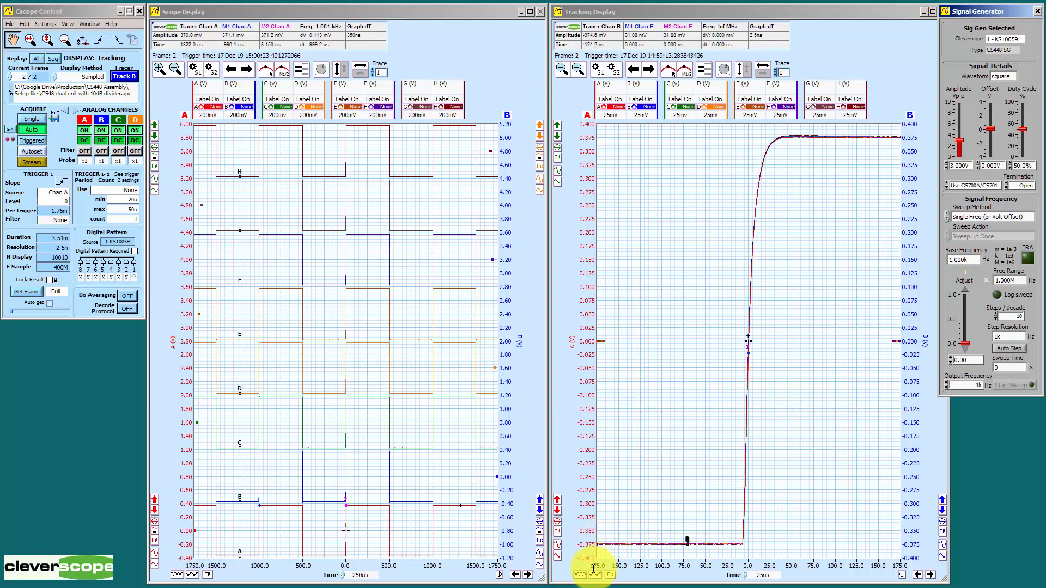
pyautogui.click(595, 572)
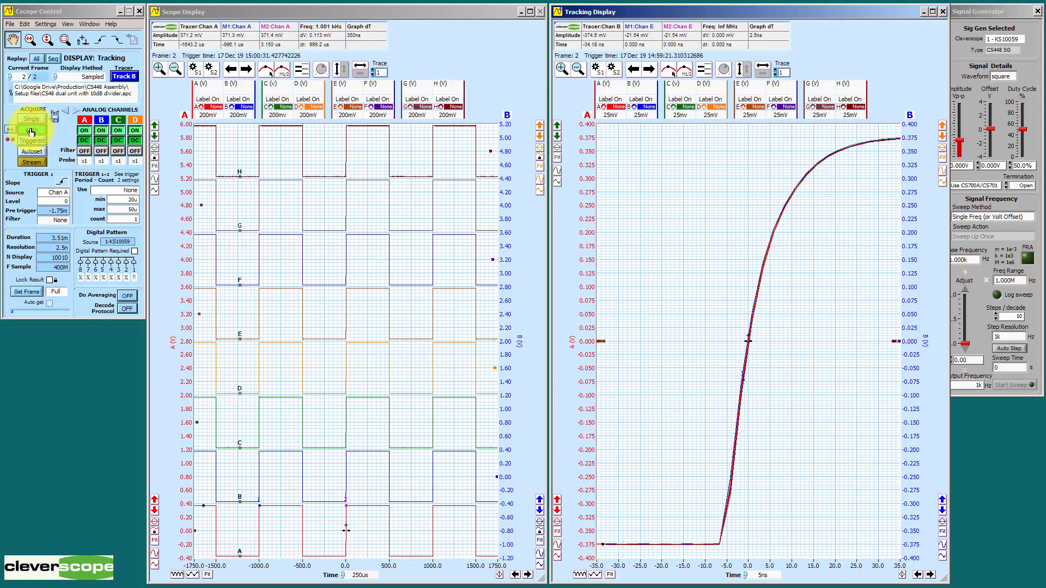
pyautogui.click(31, 128)
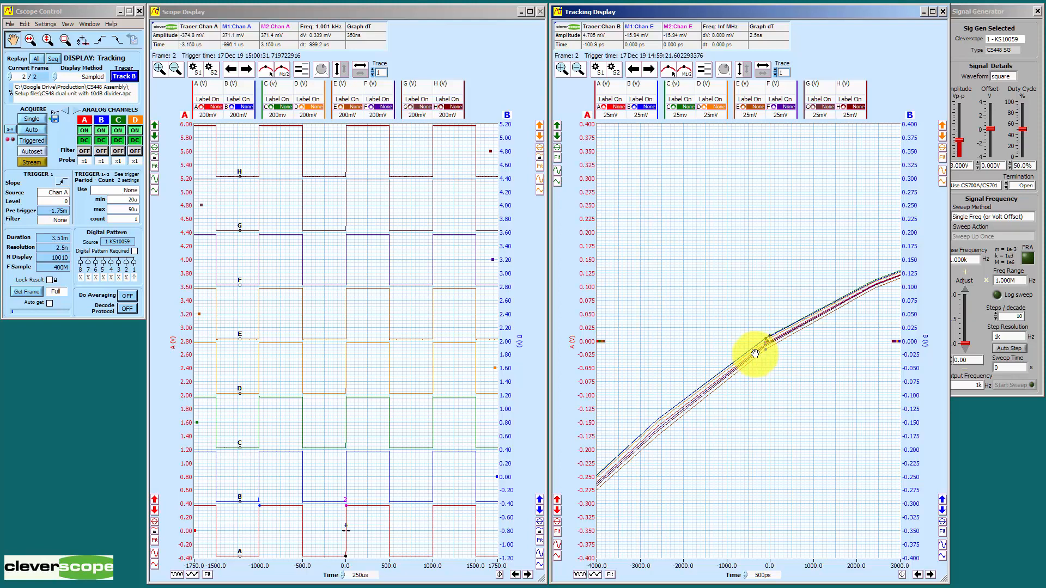
pyautogui.moveTo(754, 353); pyautogui.dragTo(638, 538)
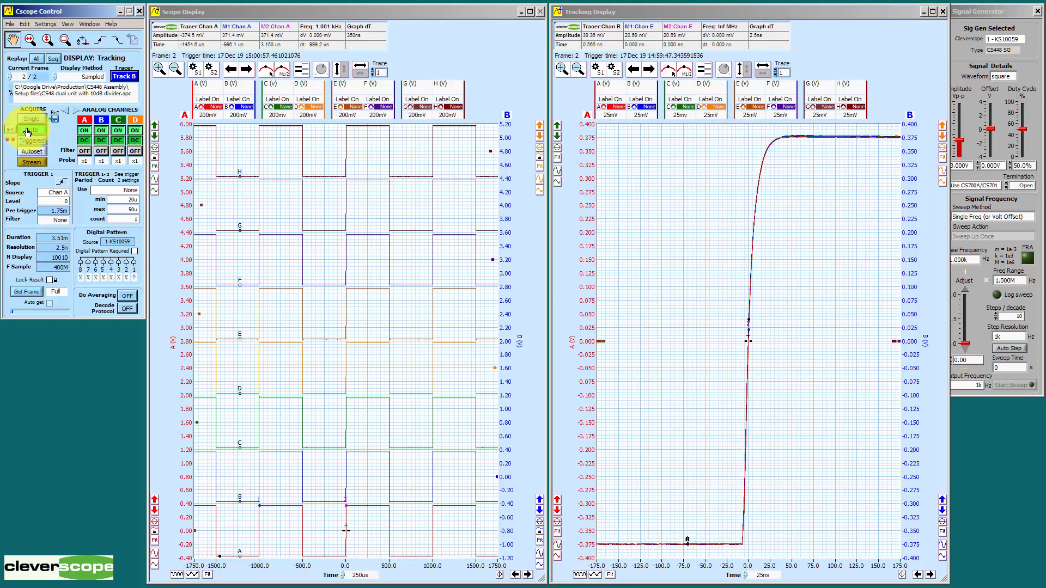
pyautogui.click(32, 129)
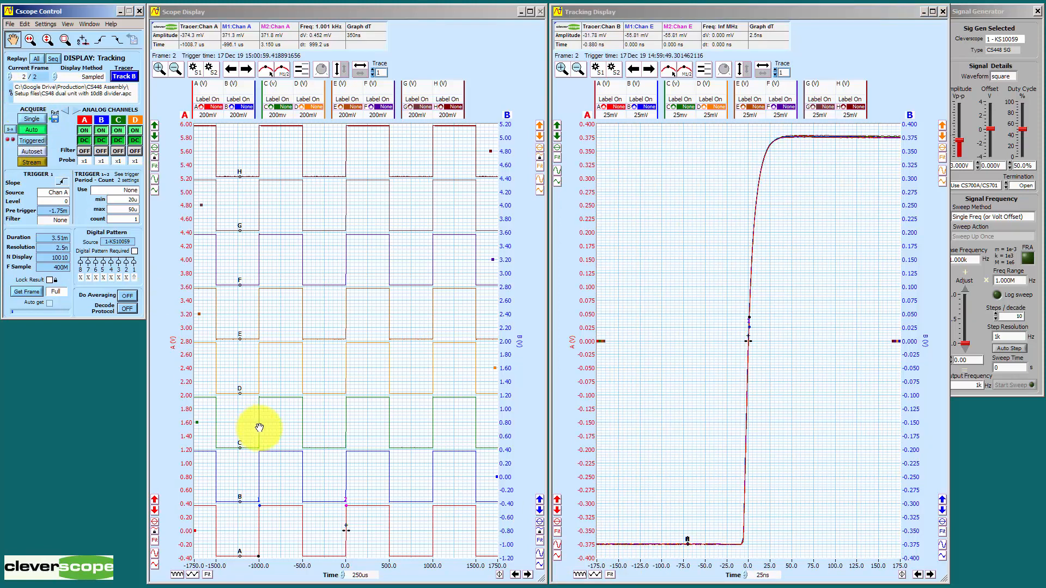